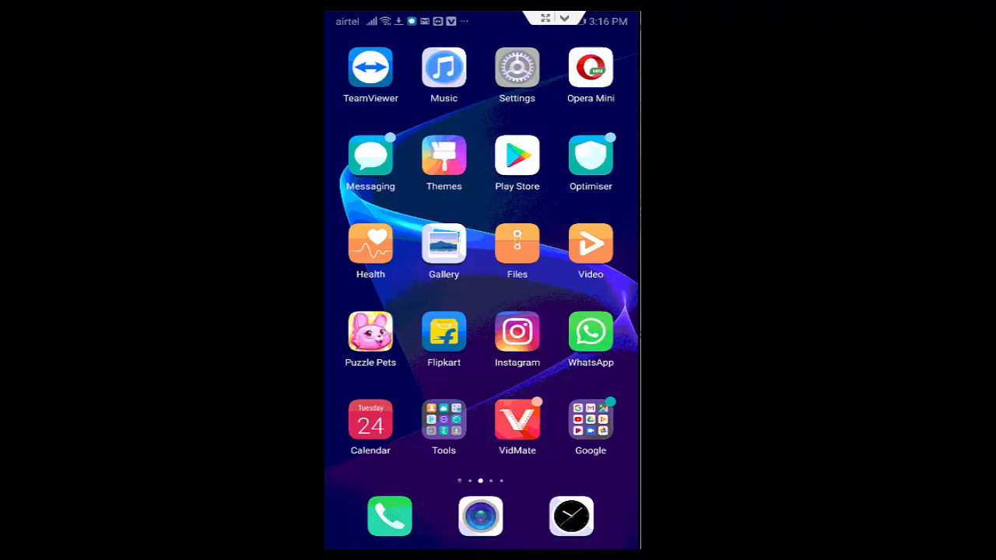
Launch Settings from the home screen to reach the installed apps list.
{"action": "left_click", "coordinate": [517, 67]}
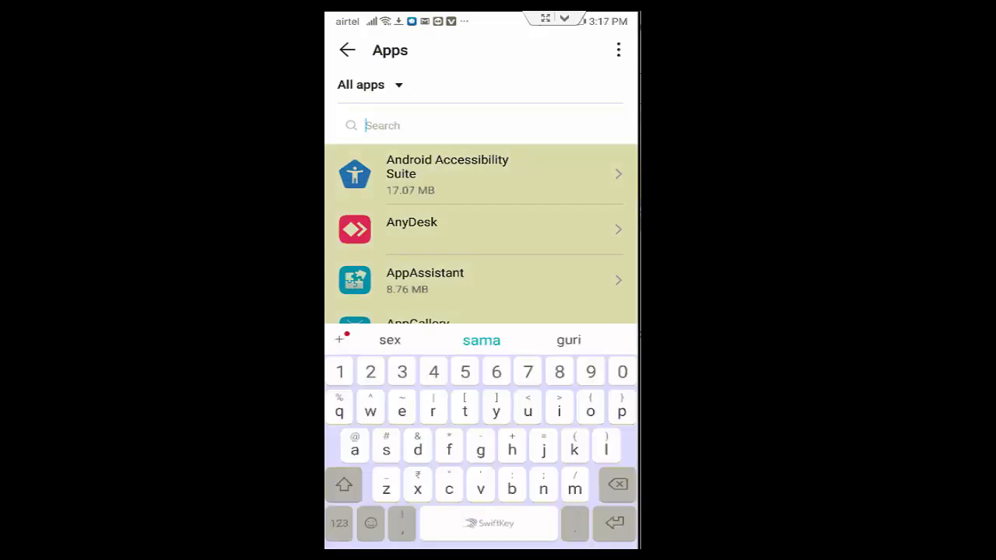
Find Instagram by searching 'ins', clear its stored data, confirm Delete, and return to the apps list.
{"action": "type", "text": "ins"}
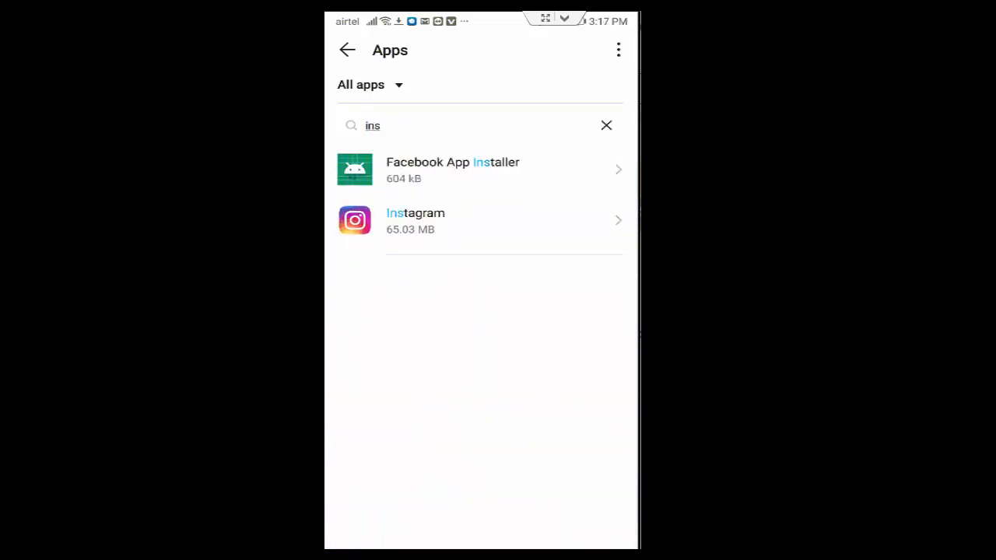
{"action": "left_click", "coordinate": [480, 220]}
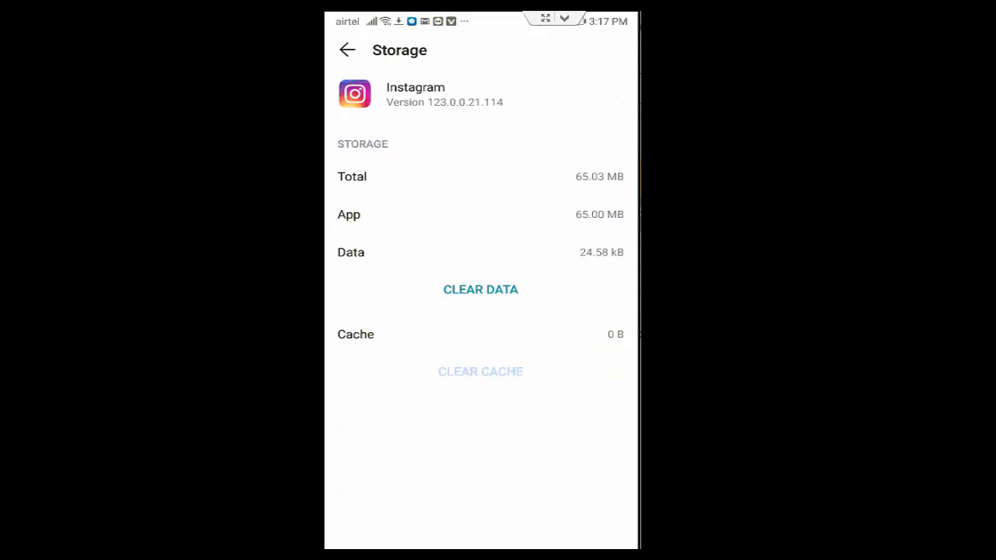
{"action": "left_click", "coordinate": [480, 289]}
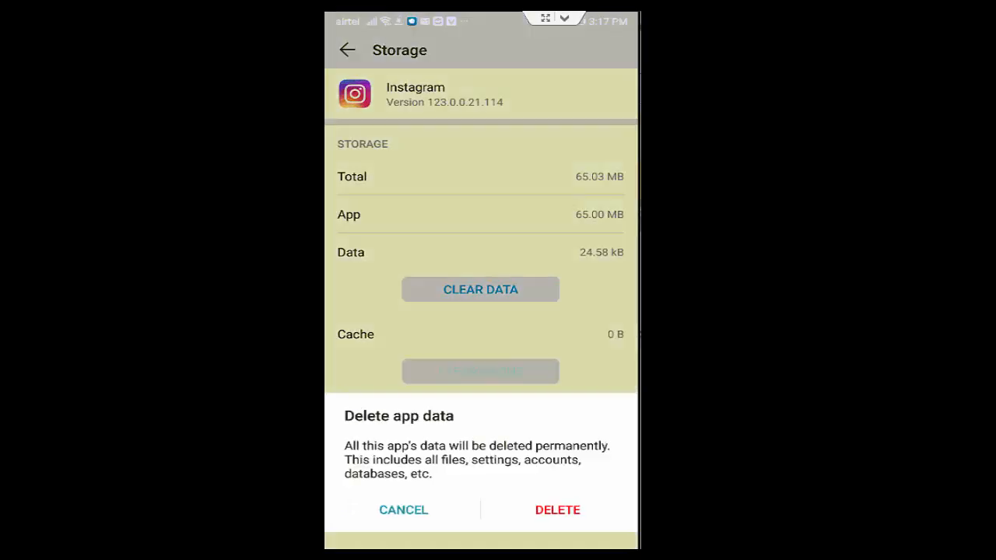
{"action": "left_click", "coordinate": [558, 510]}
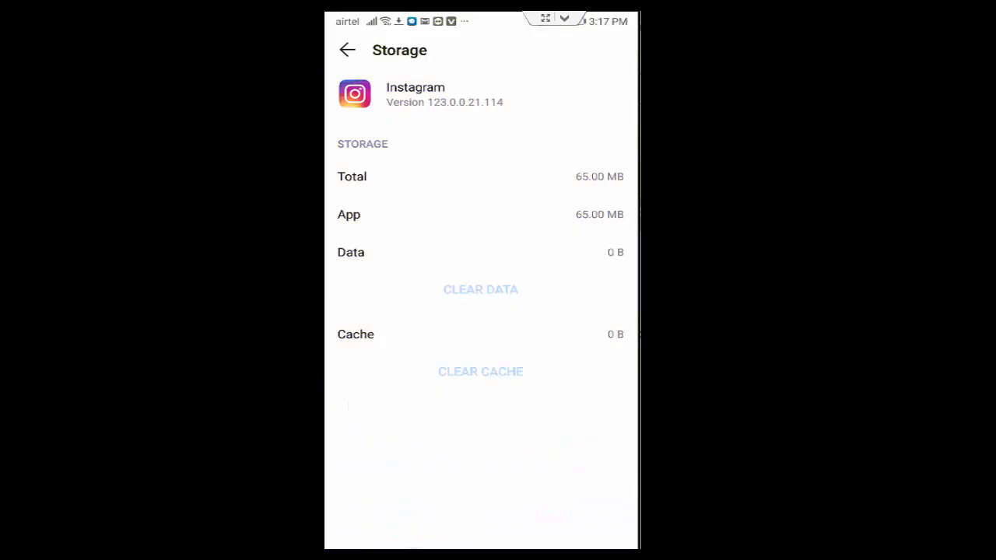
{"action": "left_click", "coordinate": [347, 50]}
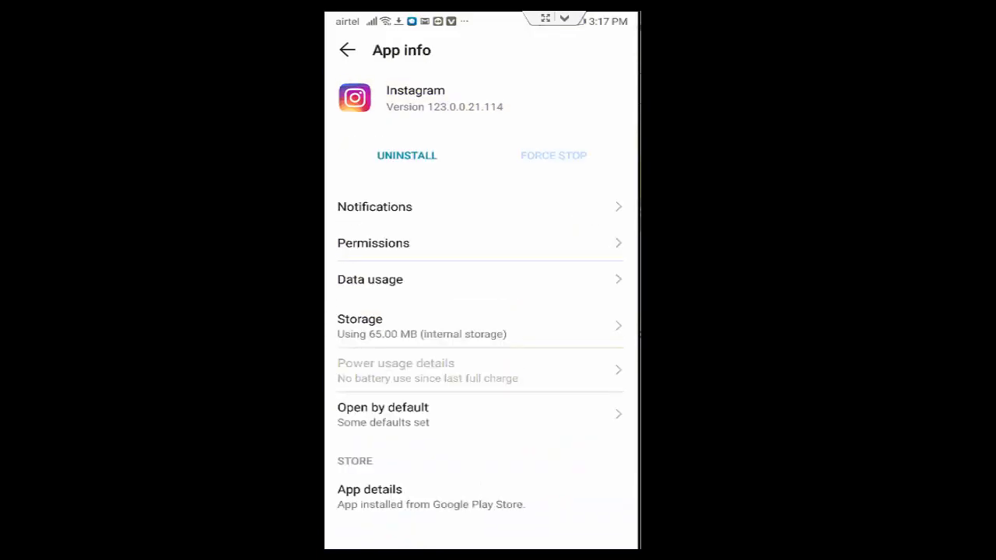
{"action": "left_click", "coordinate": [347, 50]}
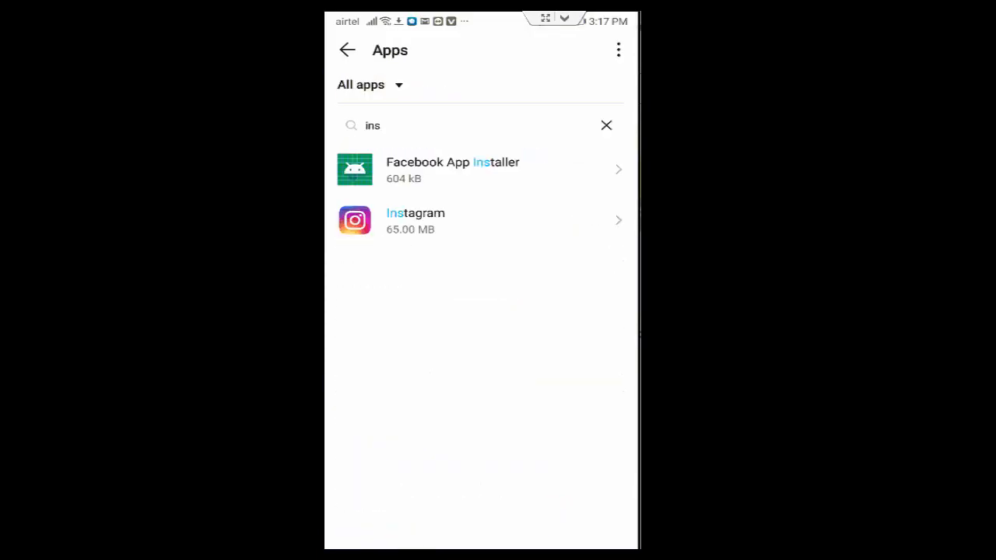
Go to the home screen and relaunch Settings at its main categories list.
{"action": "left_click", "coordinate": [618, 50]}
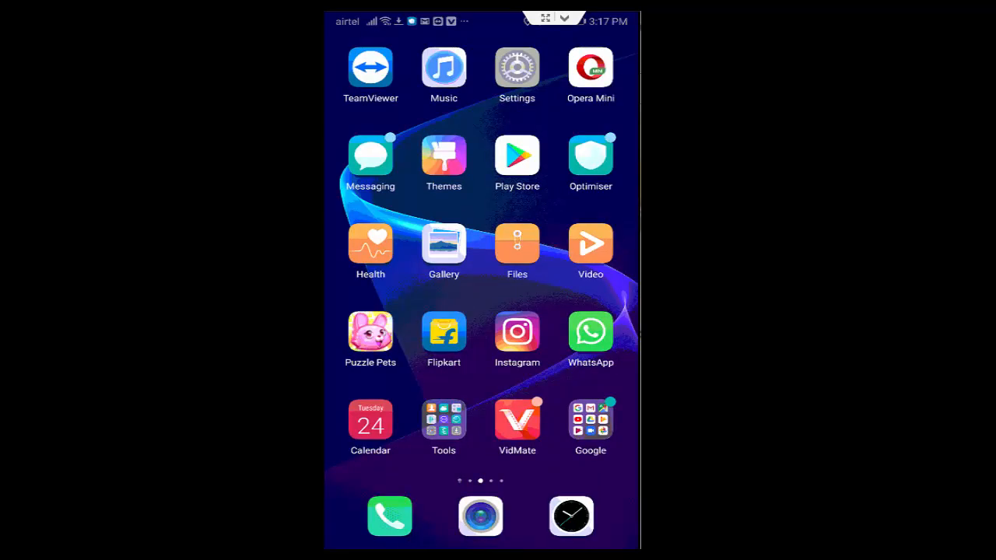
{"action": "left_click", "coordinate": [517, 67]}
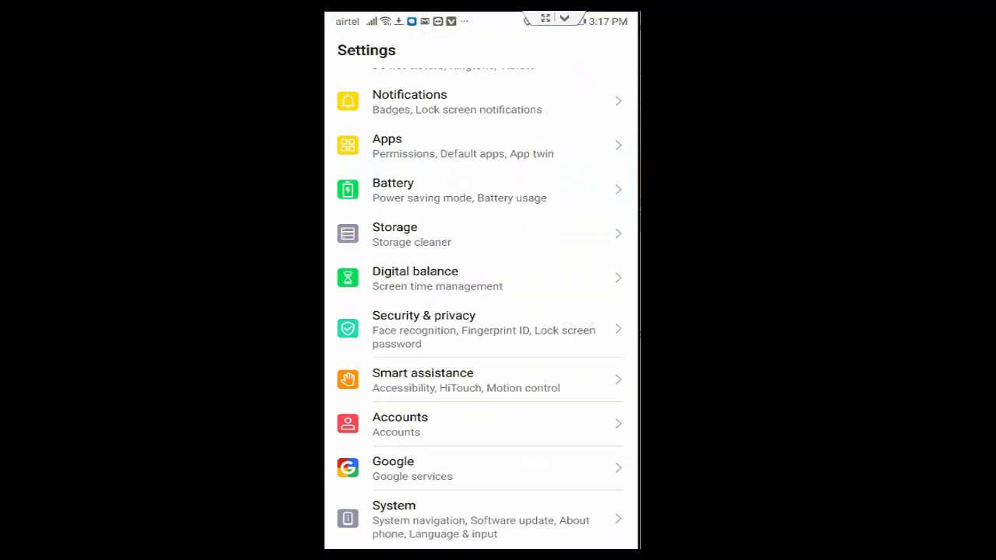
In Date & time, toggle the Set automatically switch so automatic date and time is off.
{"action": "left_click", "coordinate": [480, 517]}
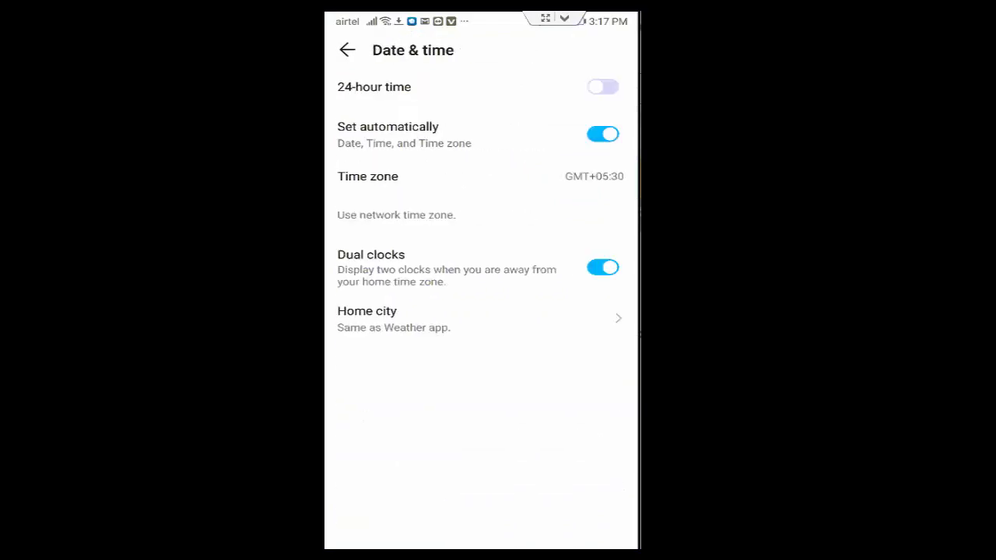
{"action": "left_click", "coordinate": [603, 134]}
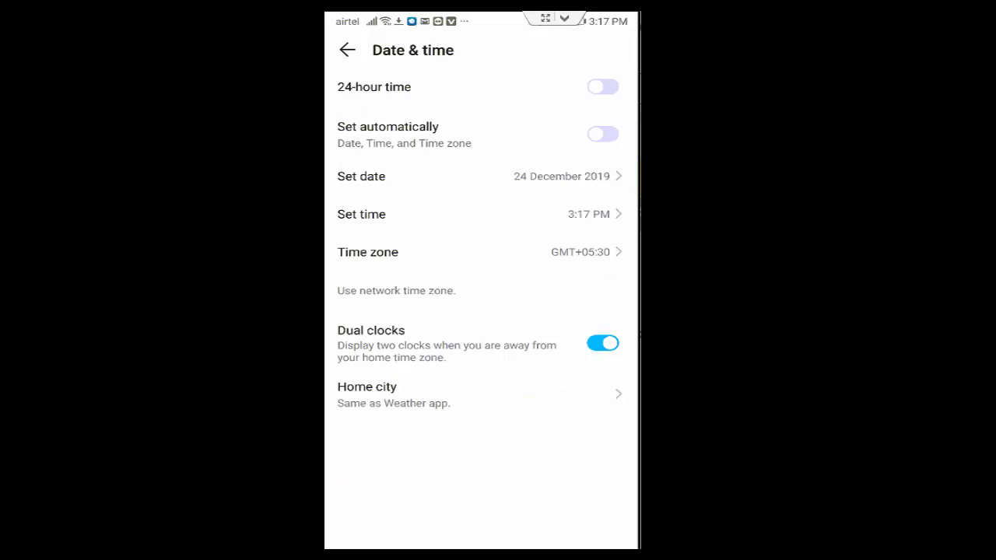
{"action": "left_click", "coordinate": [603, 134]}
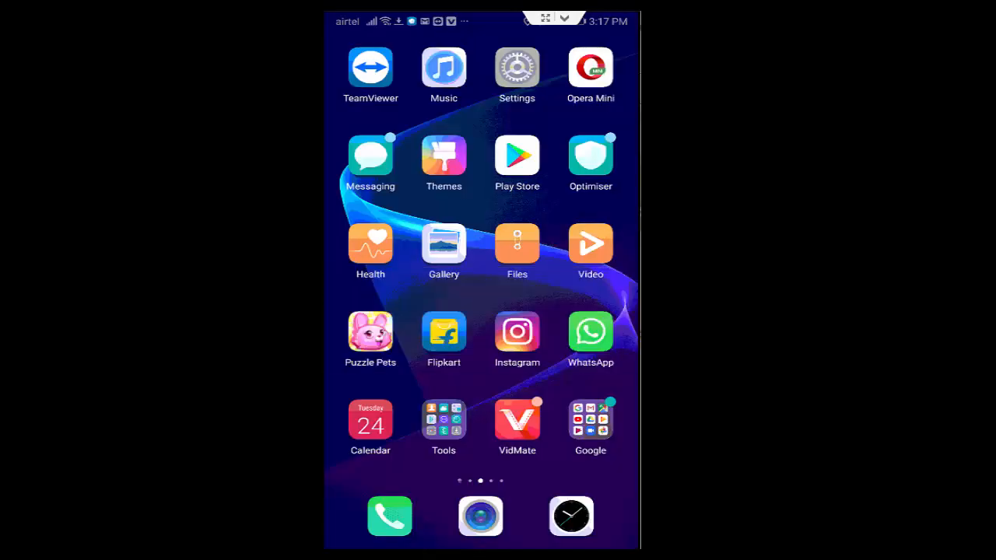
Search Play Store for 'in', view Instagram's listing for updates, then return to the store home.
{"action": "left_click", "coordinate": [517, 156]}
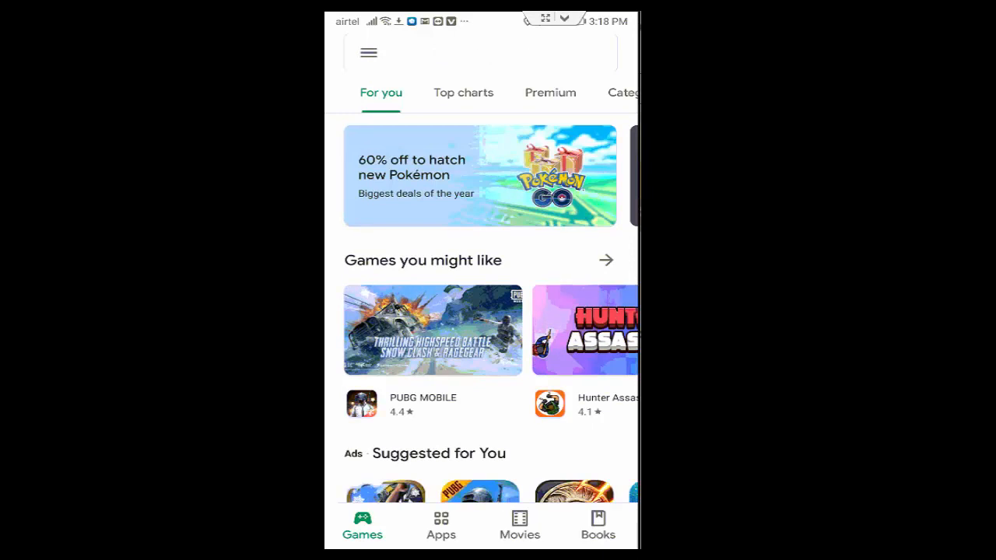
{"action": "type", "text": "in"}
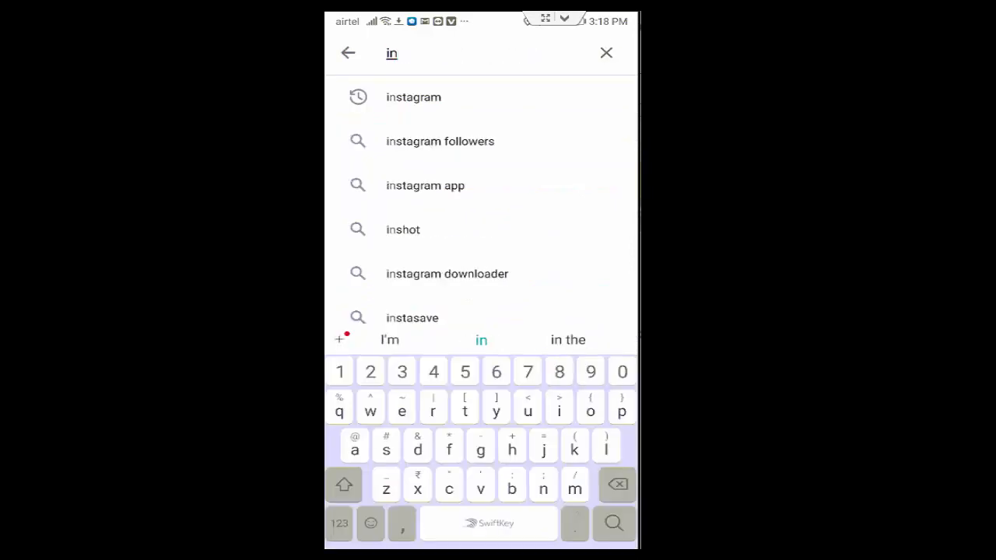
{"action": "left_click", "coordinate": [413, 97]}
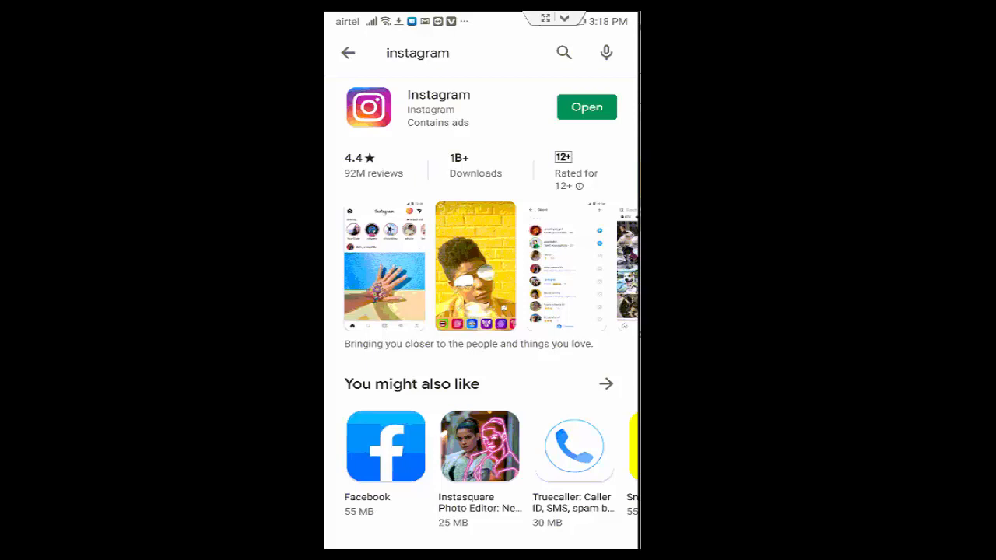
{"action": "left_click", "coordinate": [348, 52]}
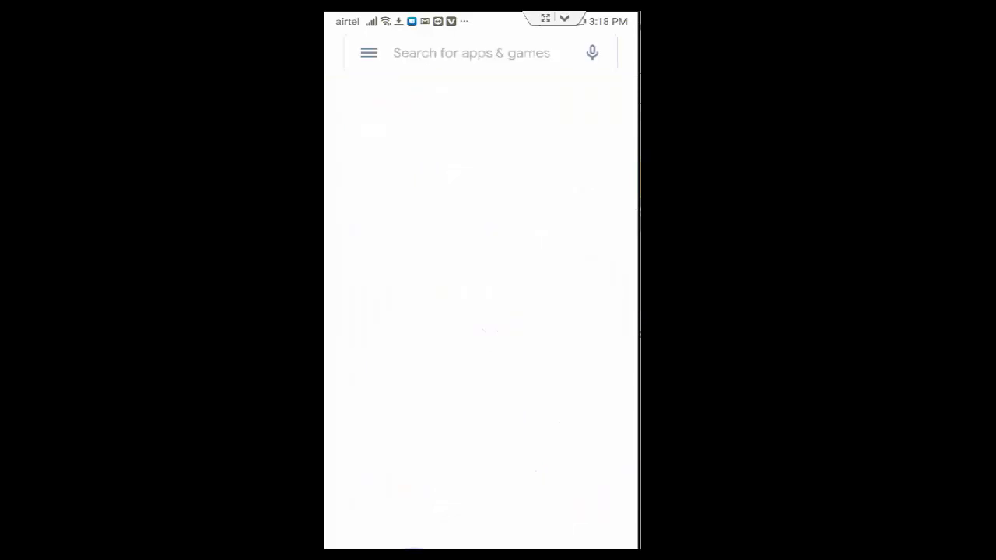